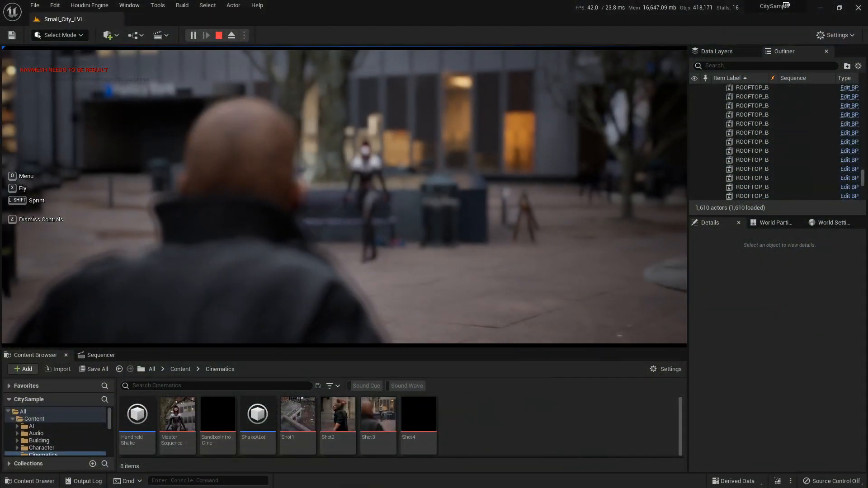
# Delete the cat assets despite their references, then set up the CameraRig_Rail with a CineCameraActor tracking SKM_Player.
pyautogui.click(218, 35)
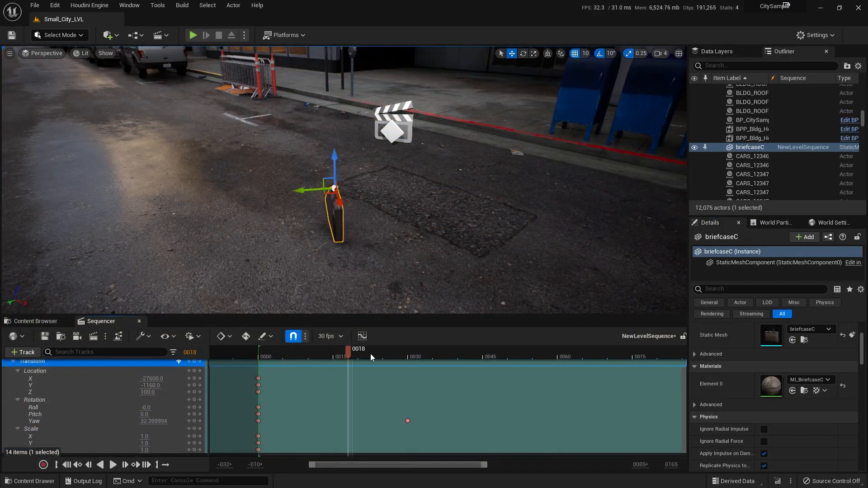
pyautogui.click(393, 357)
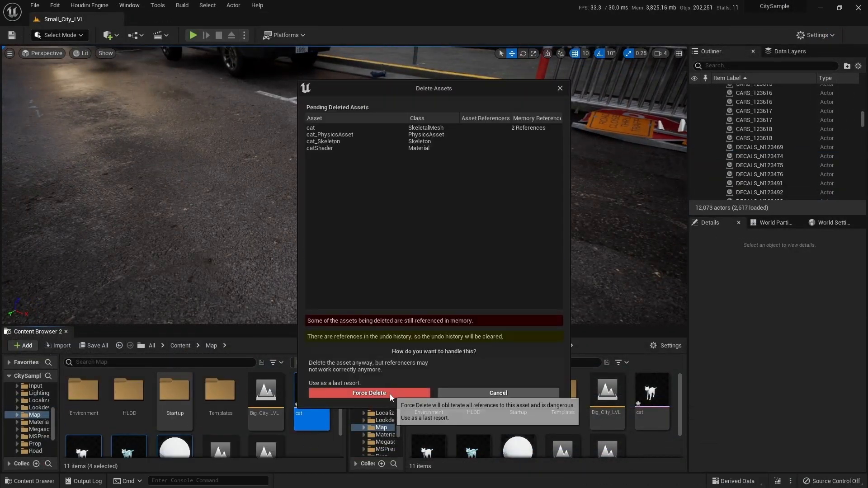
pyautogui.click(369, 394)
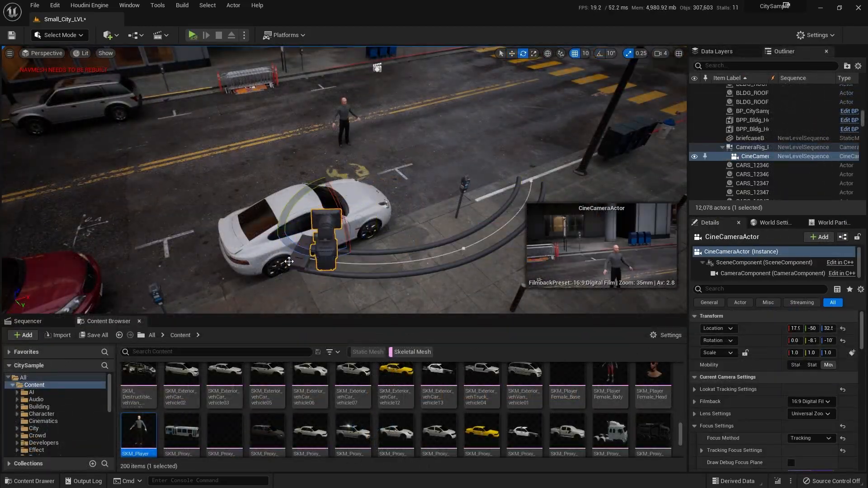
# Set the cine camera's Lookat Tracking offset Z to 132 and the rail position to about 0.582.
pyautogui.click(754, 147)
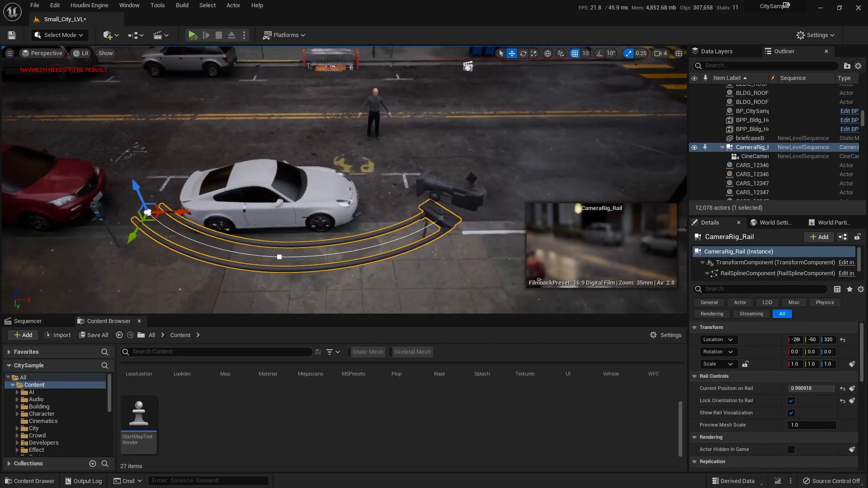
pyautogui.click(754, 156)
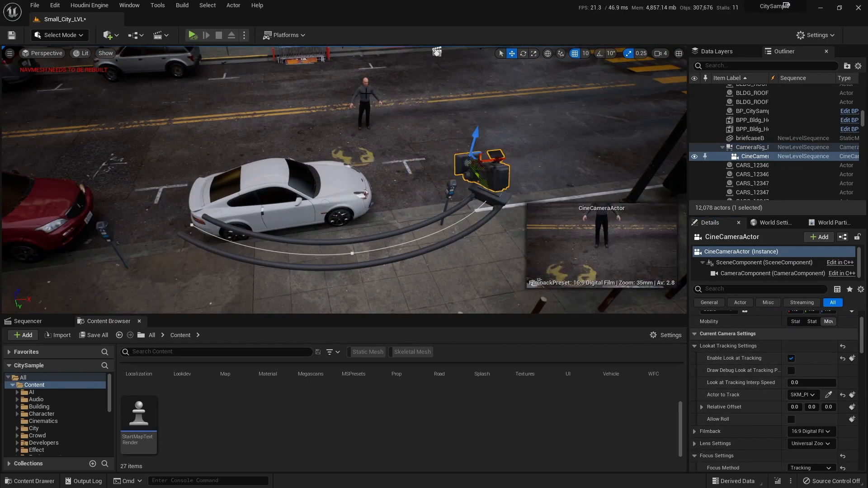
pyautogui.write('132')
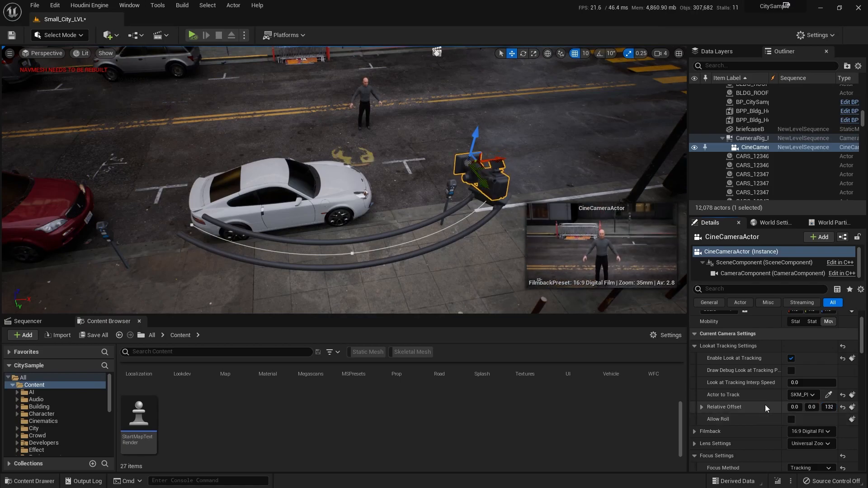
pyautogui.click(754, 138)
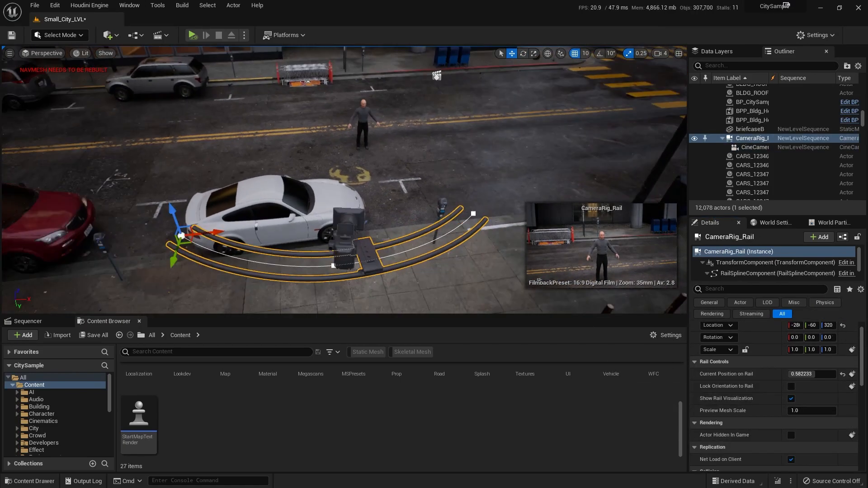